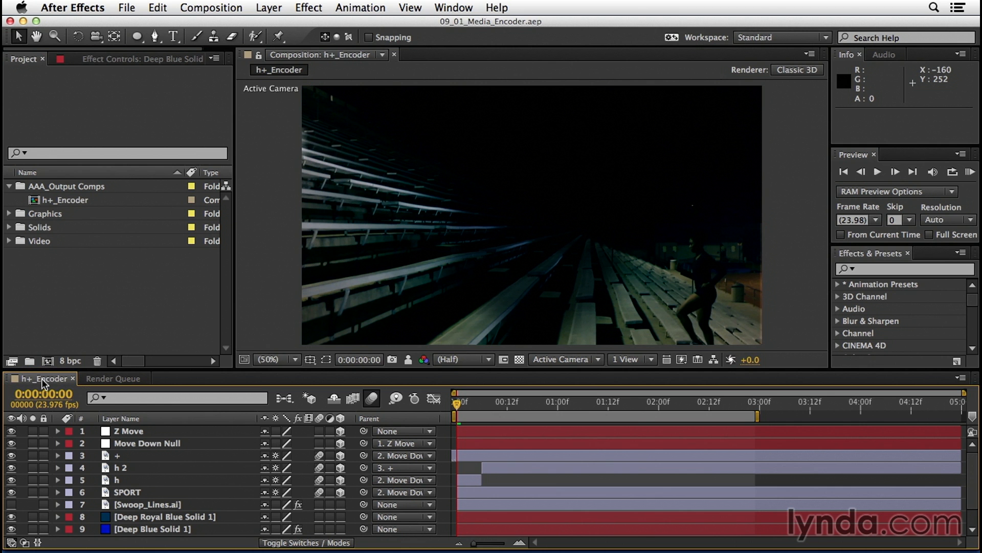
Make the h+_Encoder composition active so it can be sent to the Media Encoder queue.
{"action": "left_click", "coordinate": [211, 7]}
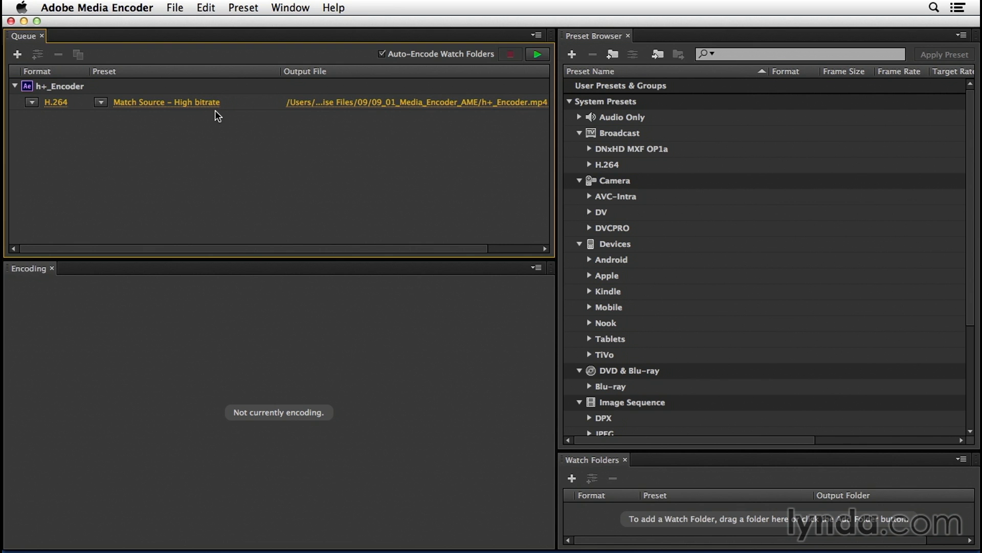
{"action": "mouse_move", "coordinate": [200, 129]}
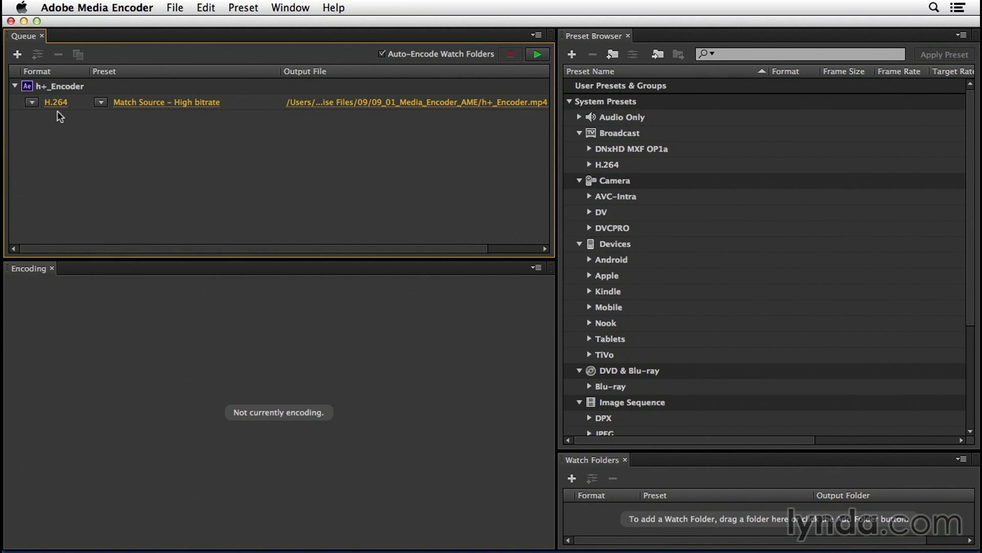
{"action": "mouse_move", "coordinate": [334, 122]}
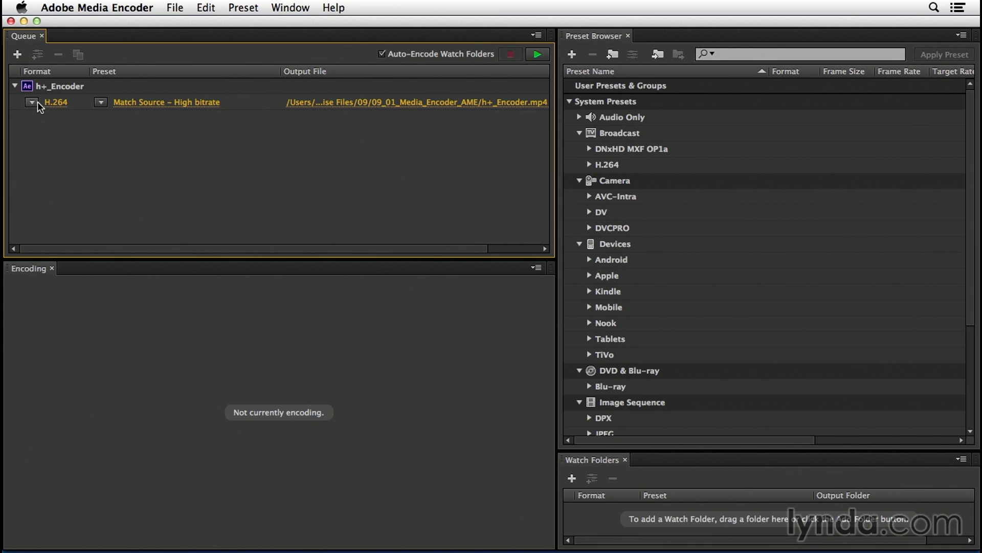
{"action": "left_click", "coordinate": [31, 101]}
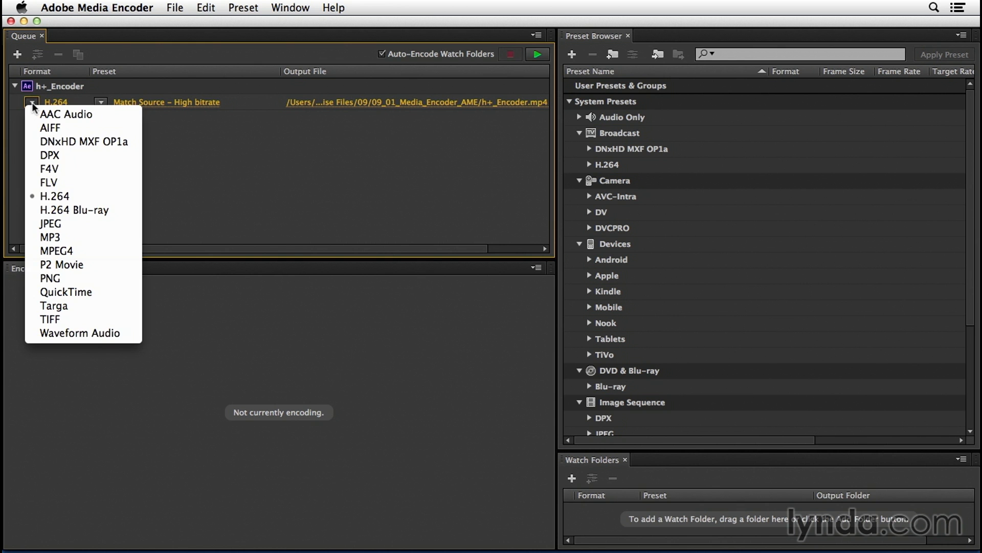
{"action": "mouse_move", "coordinate": [49, 182]}
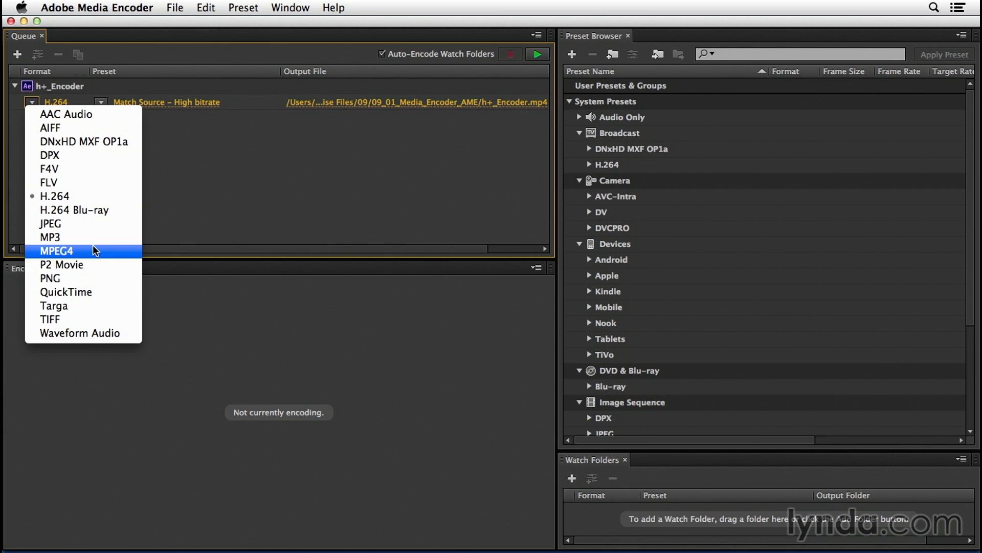
{"action": "mouse_move", "coordinate": [66, 292]}
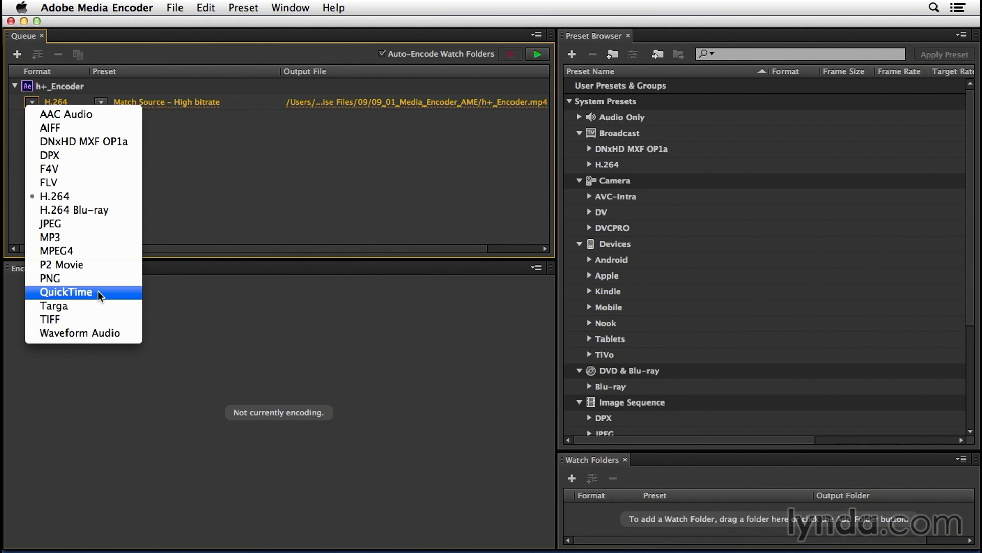
{"action": "mouse_move", "coordinate": [99, 310]}
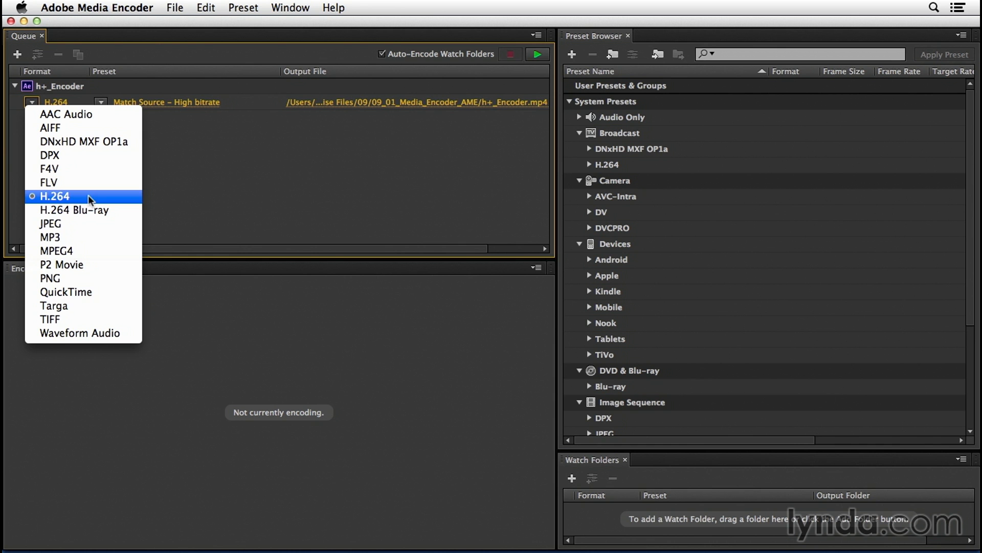
{"action": "mouse_move", "coordinate": [216, 195]}
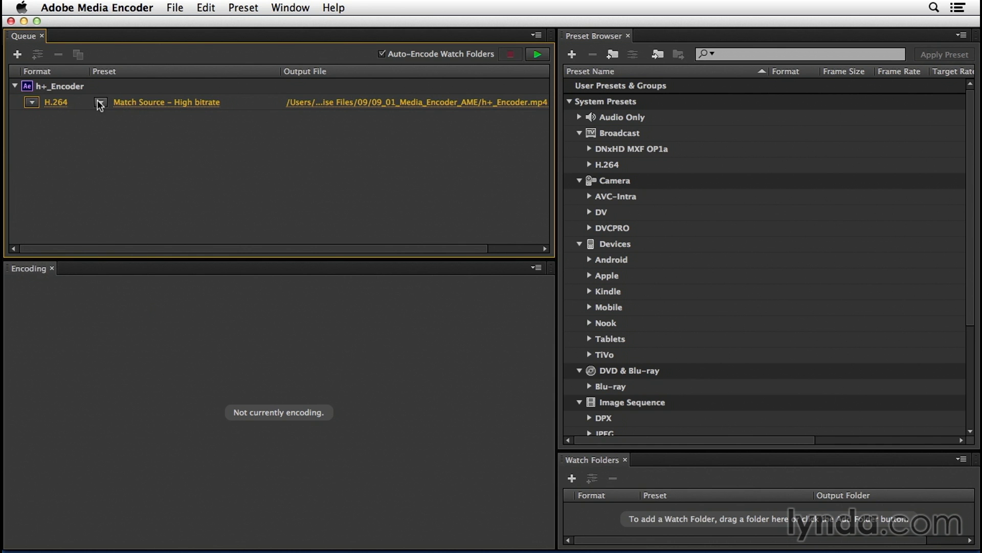
{"action": "mouse_move", "coordinate": [104, 107]}
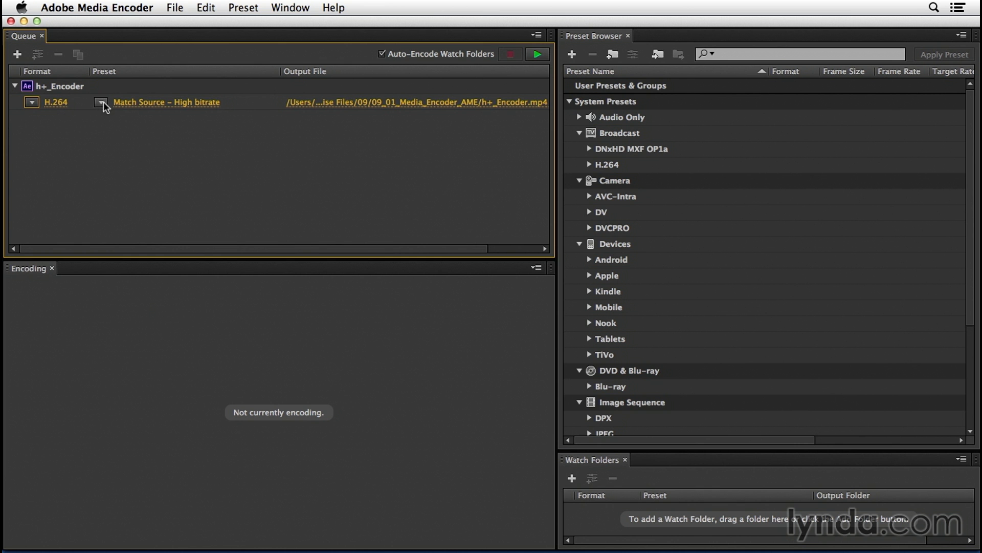
{"action": "left_click", "coordinate": [101, 101]}
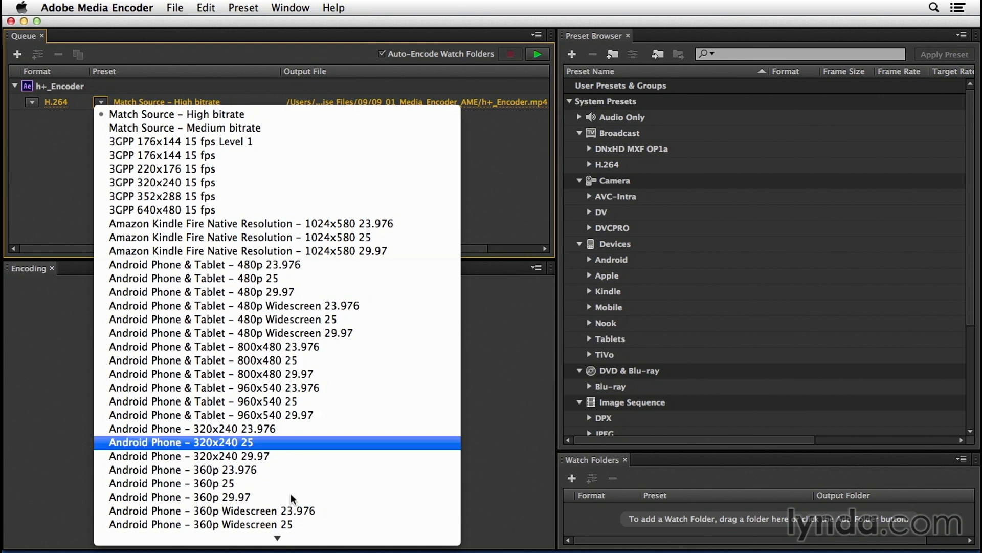
{"action": "scroll", "scroll_direction": "down", "scroll_amount": 3}
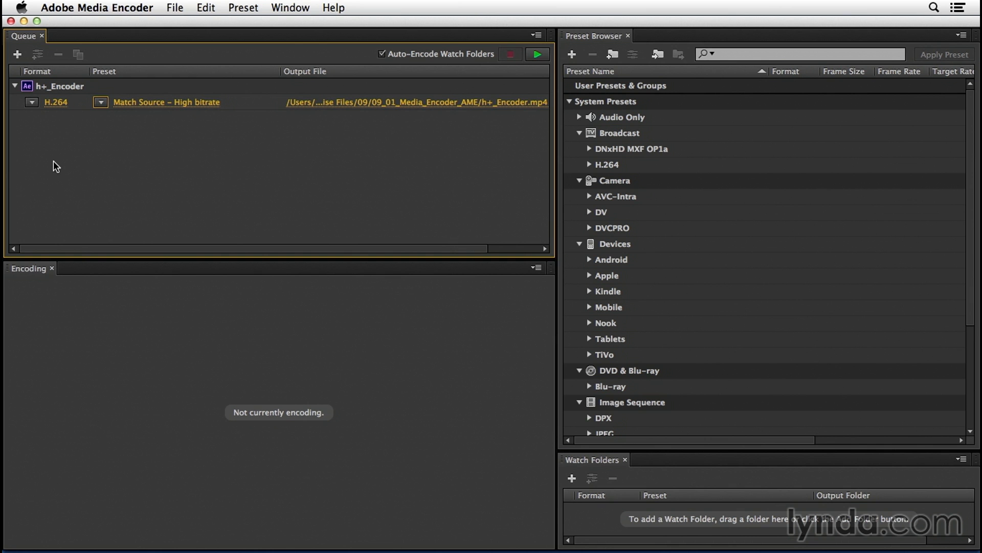
{"action": "mouse_move", "coordinate": [325, 181]}
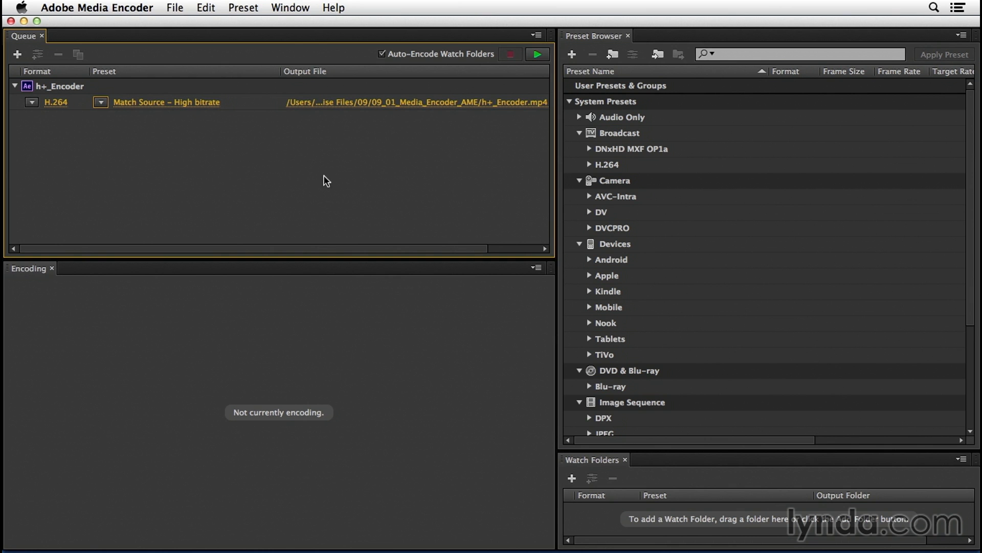
{"action": "mouse_move", "coordinate": [651, 246]}
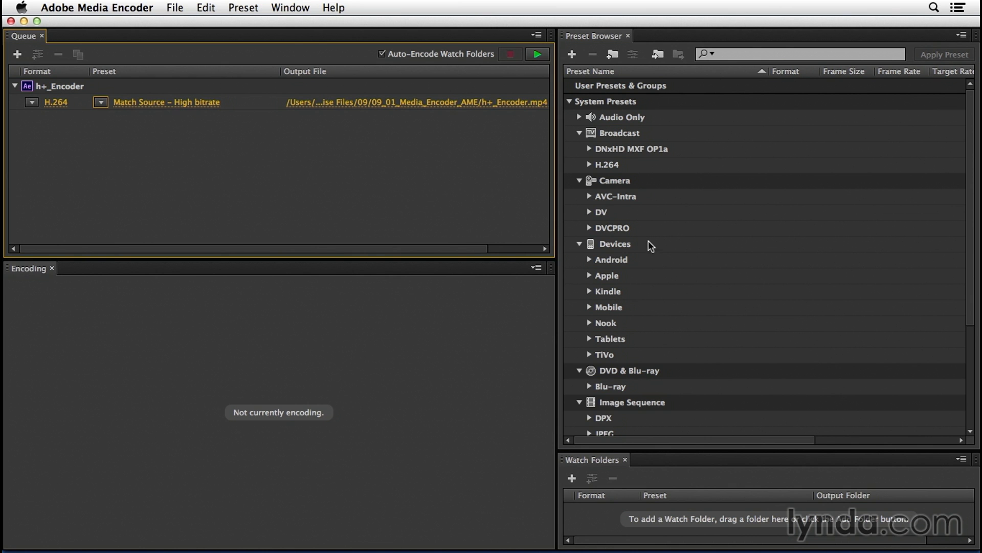
{"action": "mouse_move", "coordinate": [692, 263]}
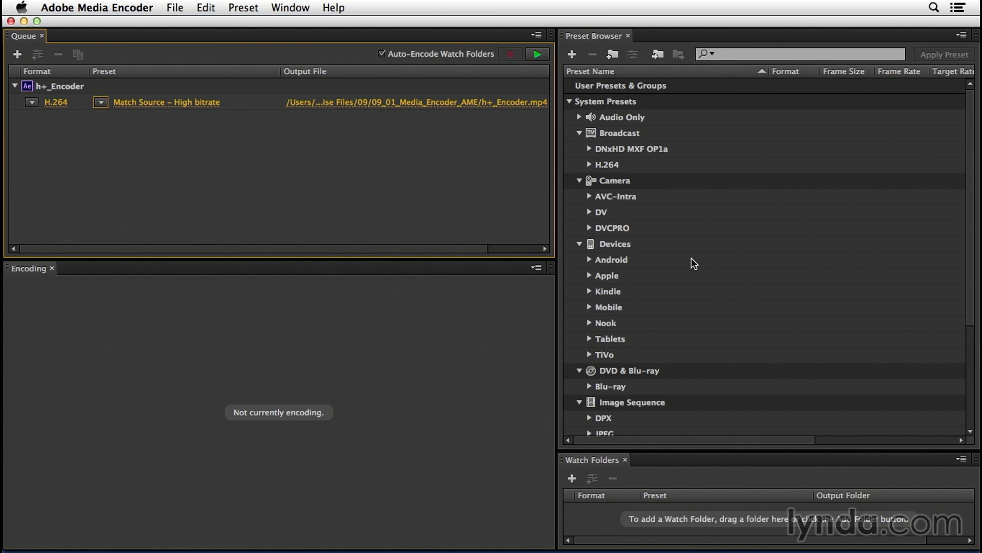
{"action": "mouse_move", "coordinate": [398, 104]}
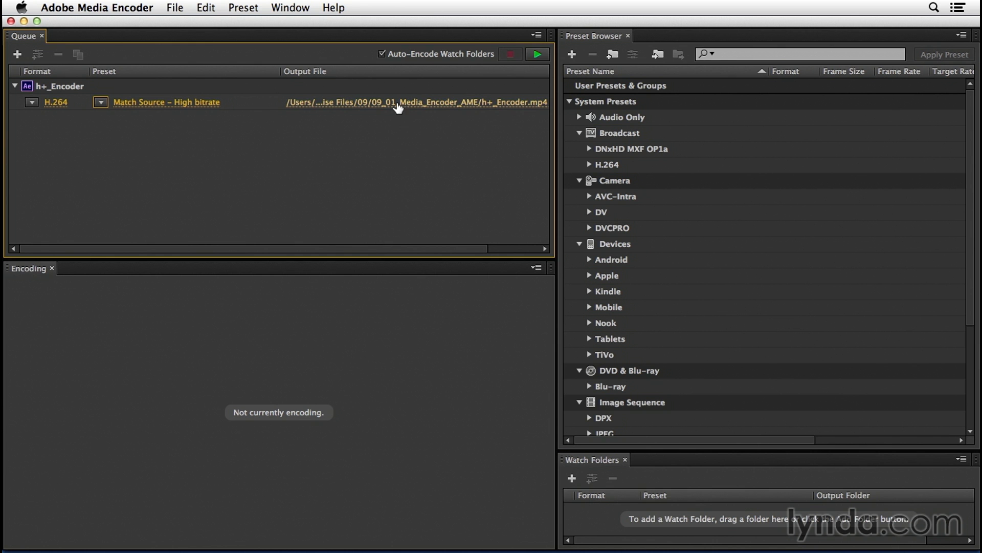
{"action": "mouse_move", "coordinate": [399, 109]}
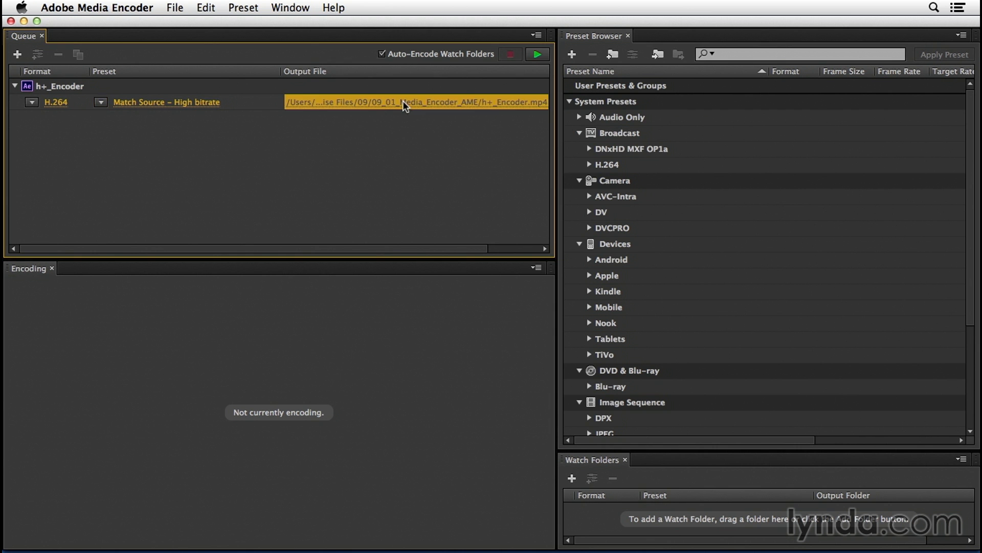
{"action": "left_click", "coordinate": [416, 102]}
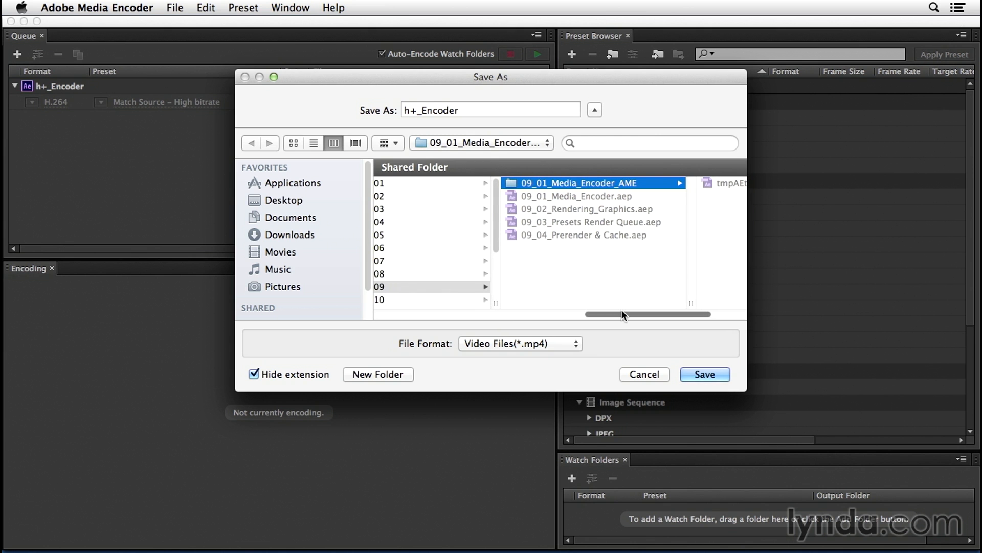
{"action": "mouse_move", "coordinate": [625, 189]}
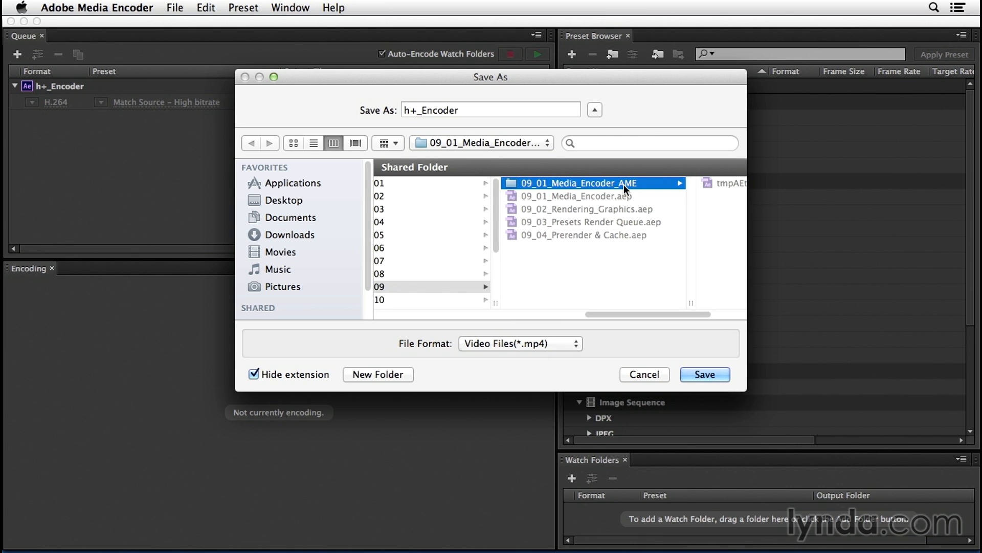
{"action": "mouse_move", "coordinate": [652, 203]}
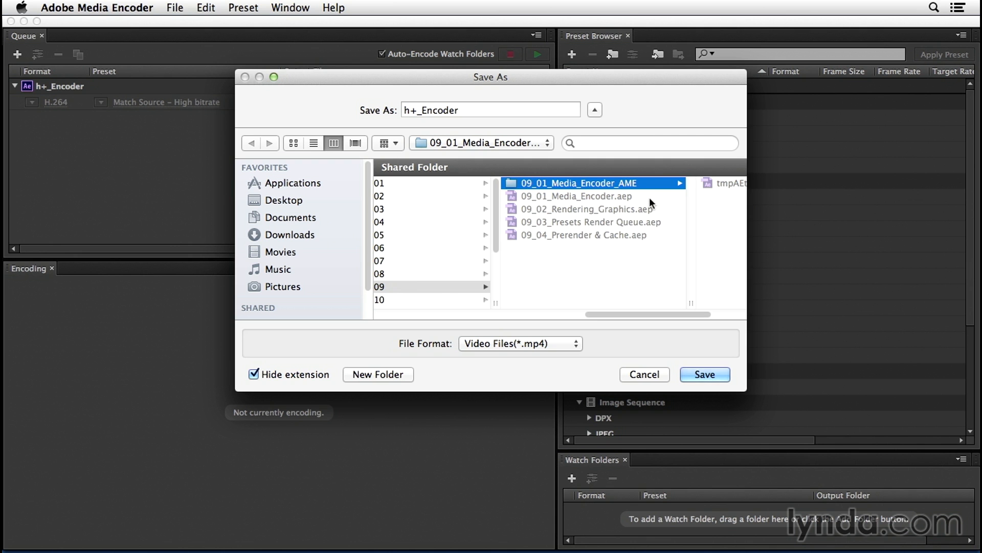
{"action": "mouse_move", "coordinate": [695, 227]}
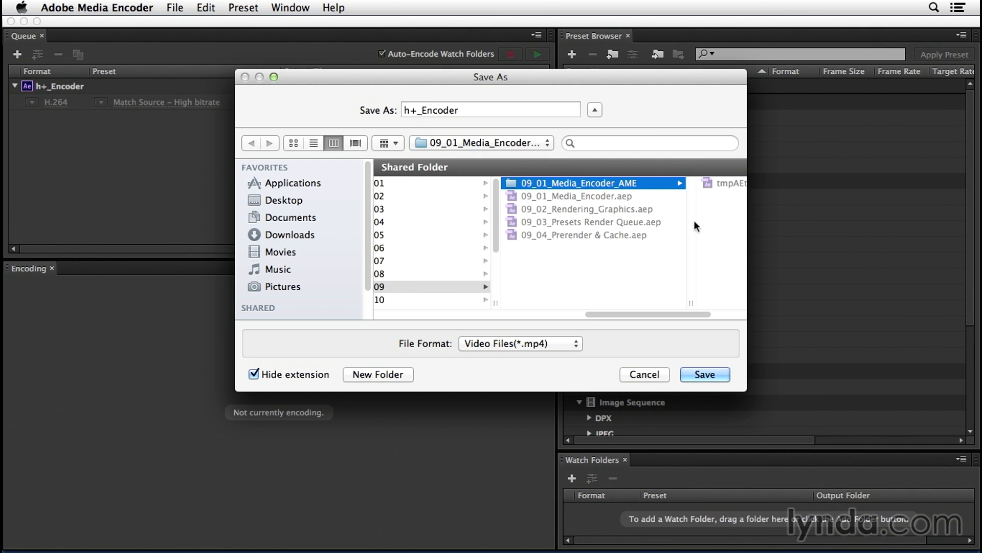
{"action": "mouse_move", "coordinate": [707, 187]}
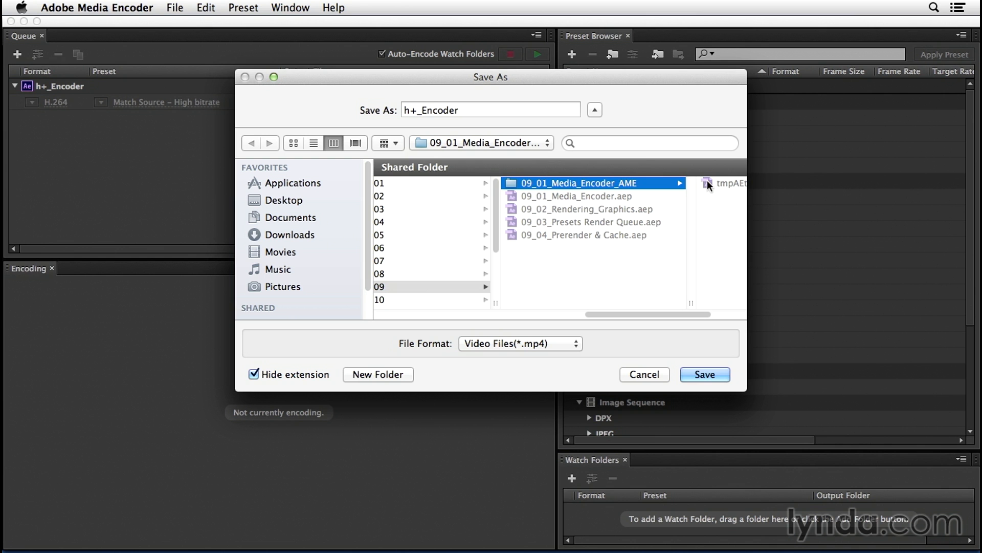
{"action": "mouse_move", "coordinate": [464, 119]}
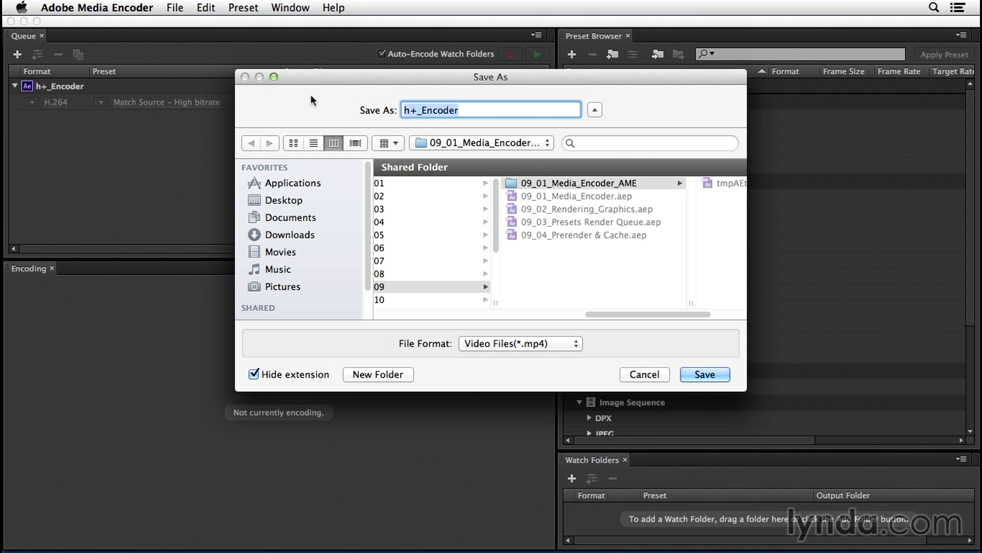
{"action": "mouse_move", "coordinate": [662, 374]}
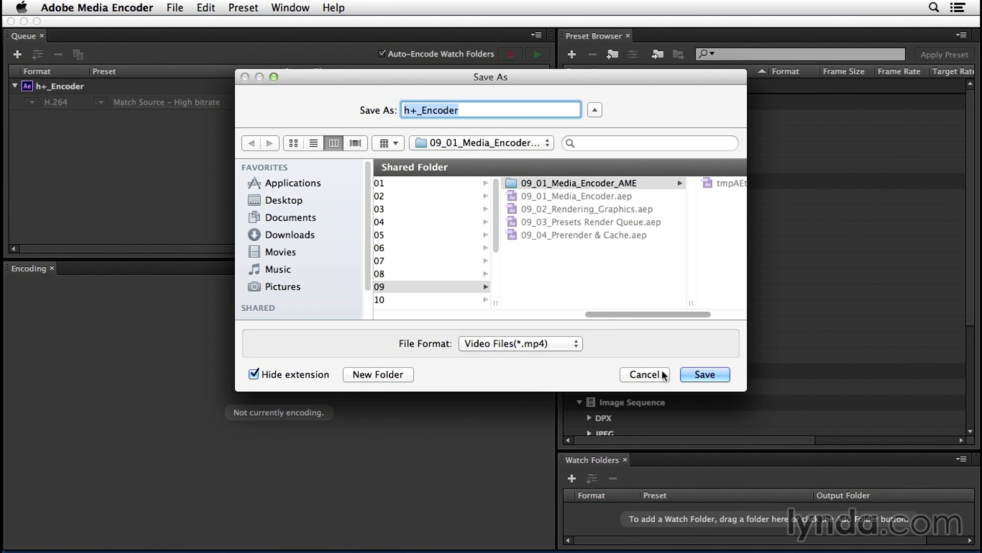
{"action": "left_click", "coordinate": [704, 375]}
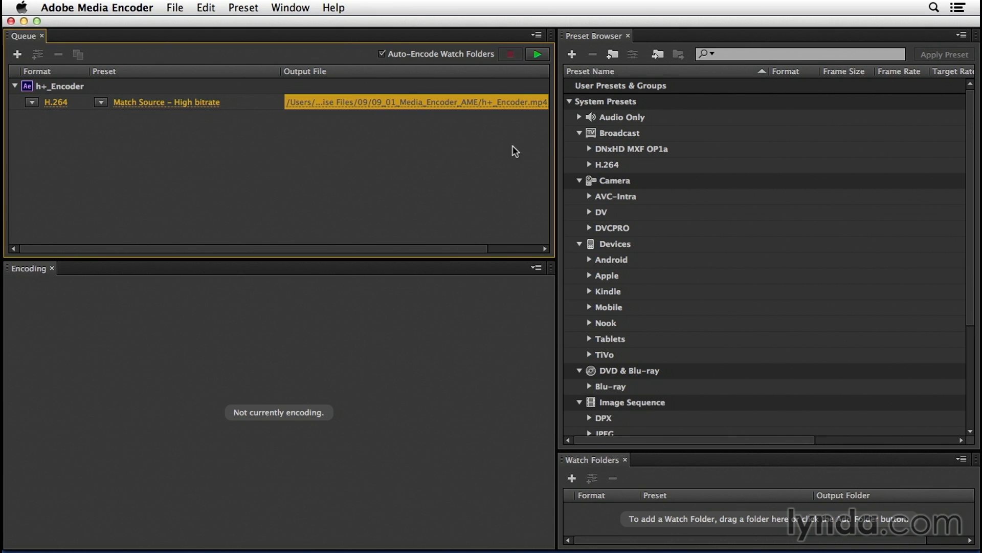
{"action": "mouse_move", "coordinate": [718, 191]}
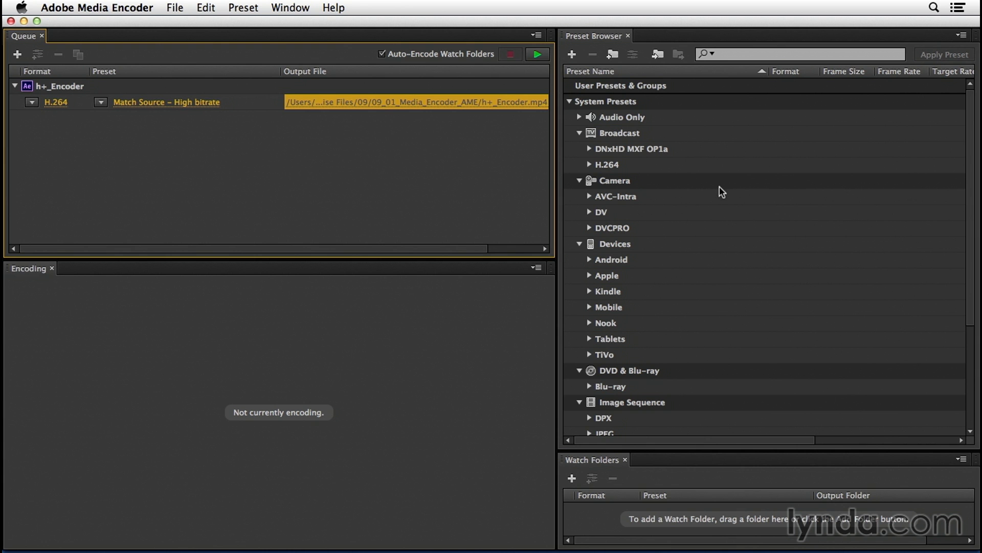
{"action": "mouse_move", "coordinate": [667, 238]}
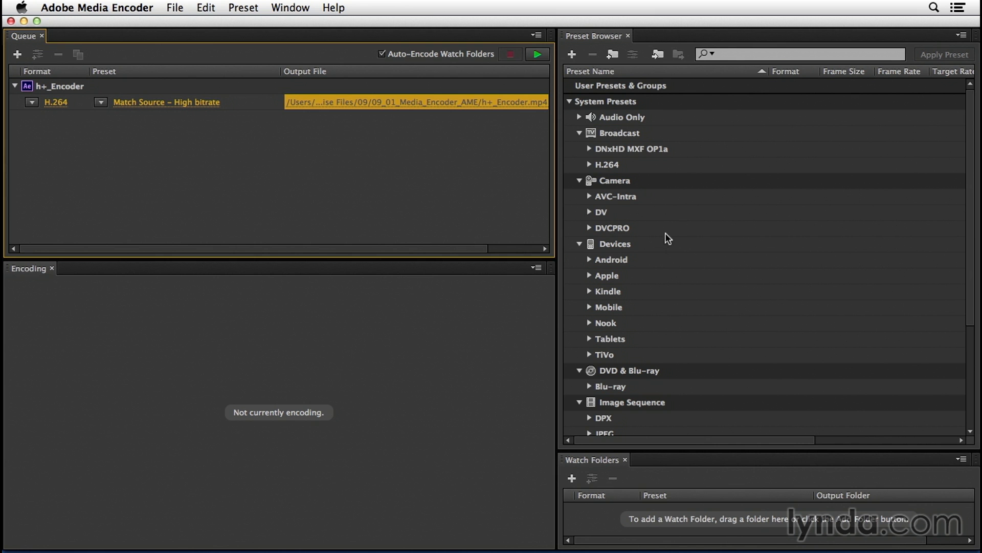
{"action": "mouse_move", "coordinate": [611, 151]}
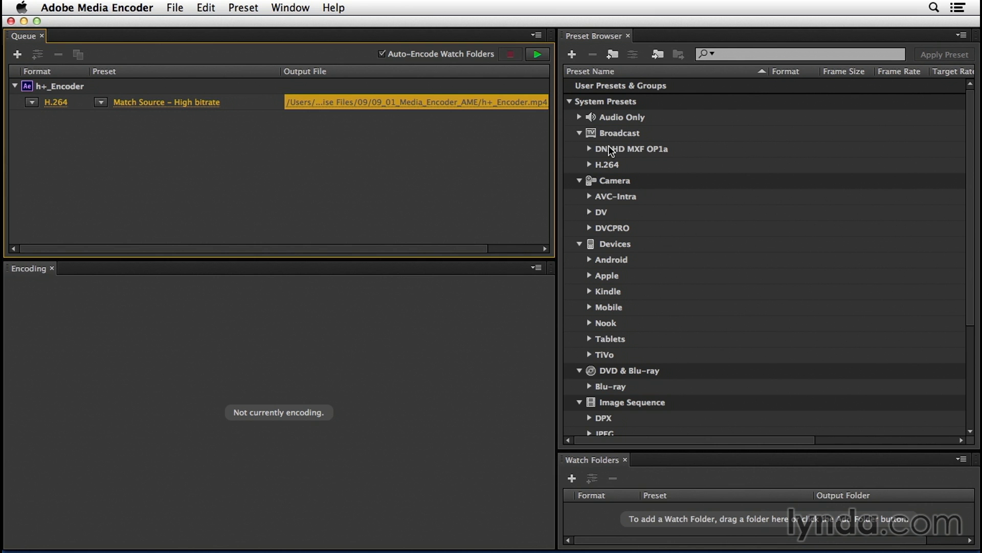
{"action": "mouse_move", "coordinate": [612, 152]}
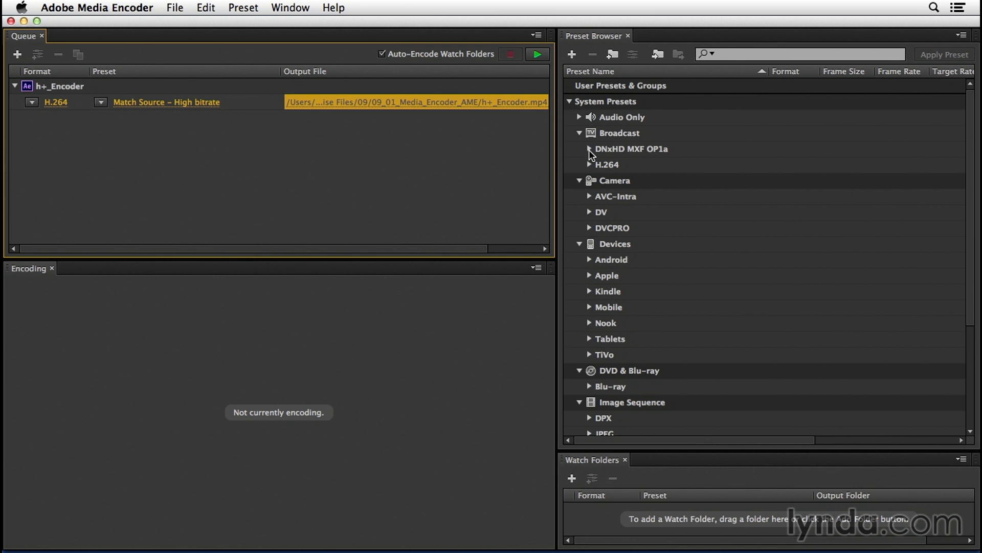
Reveal the DNxHD MXF OP1a 720p 23.976 presets, including DNX 145, in the Preset Browser.
{"action": "left_click", "coordinate": [589, 148]}
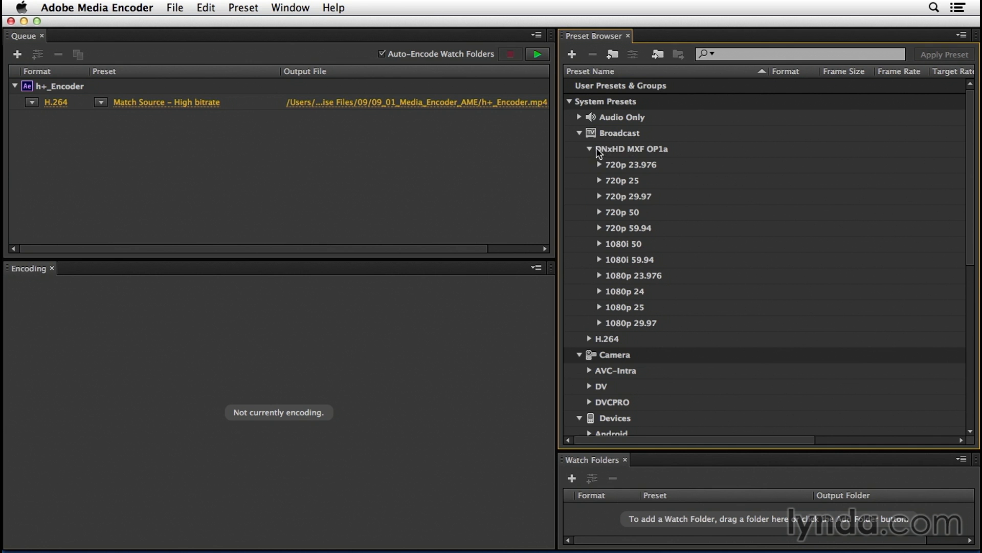
{"action": "mouse_move", "coordinate": [646, 152]}
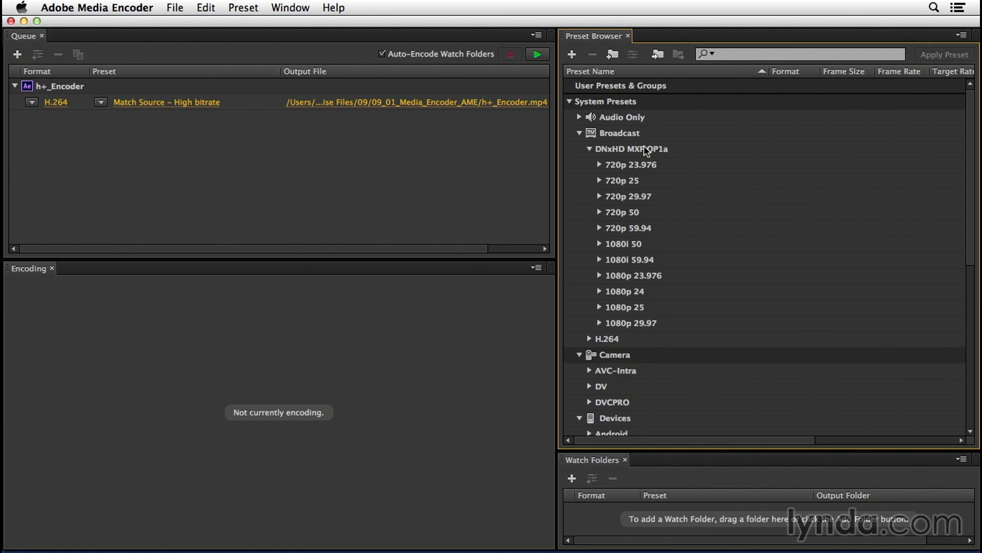
{"action": "mouse_move", "coordinate": [601, 171]}
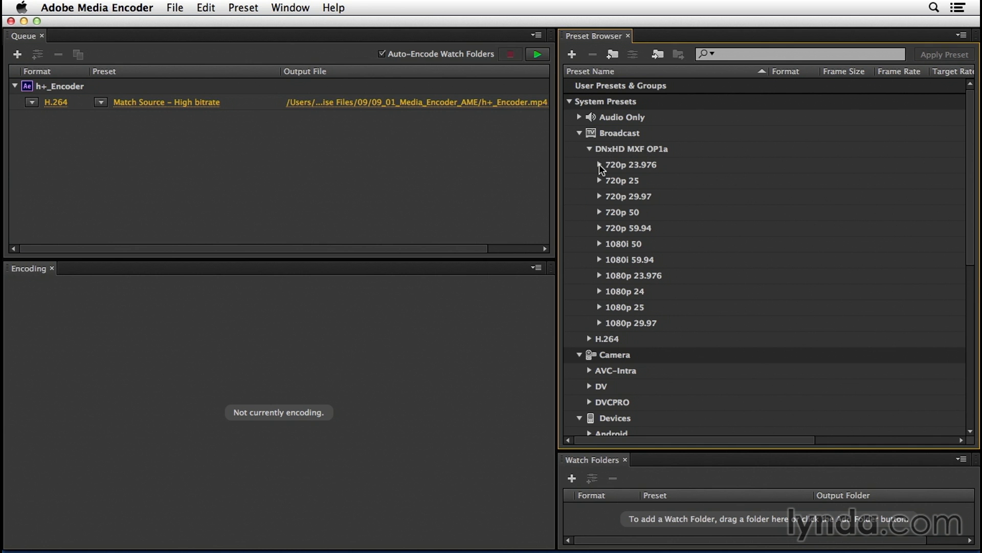
{"action": "left_click", "coordinate": [598, 165]}
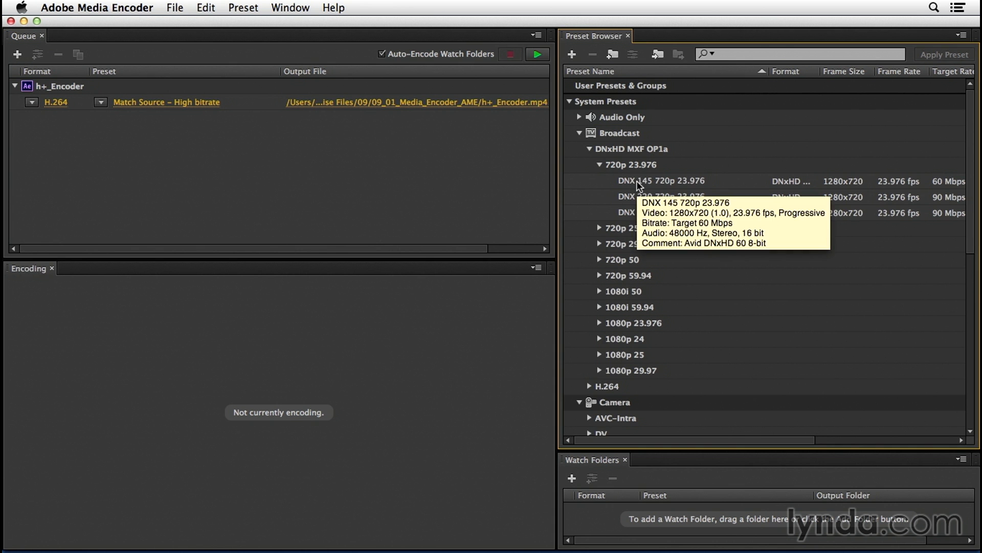
{"action": "mouse_move", "coordinate": [685, 230]}
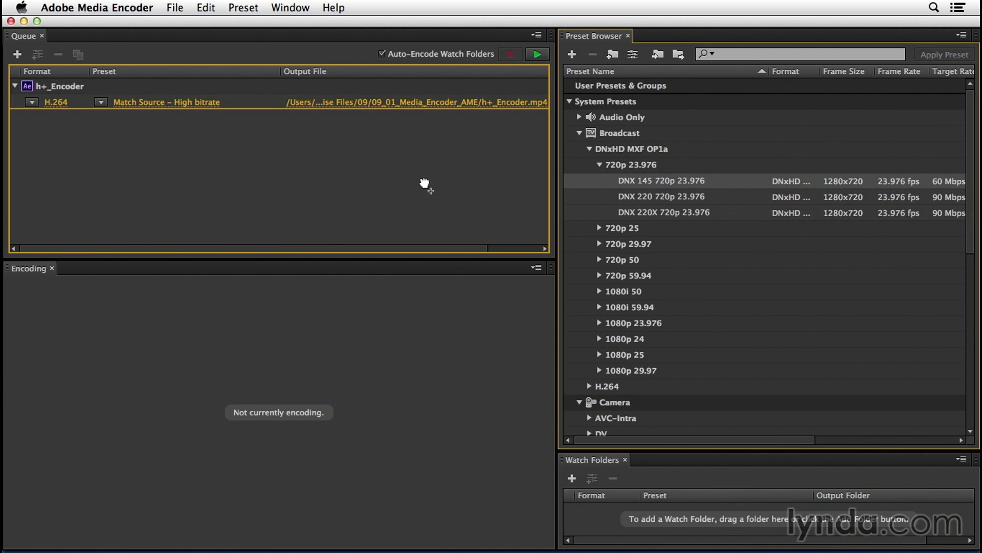
{"action": "mouse_move", "coordinate": [489, 197]}
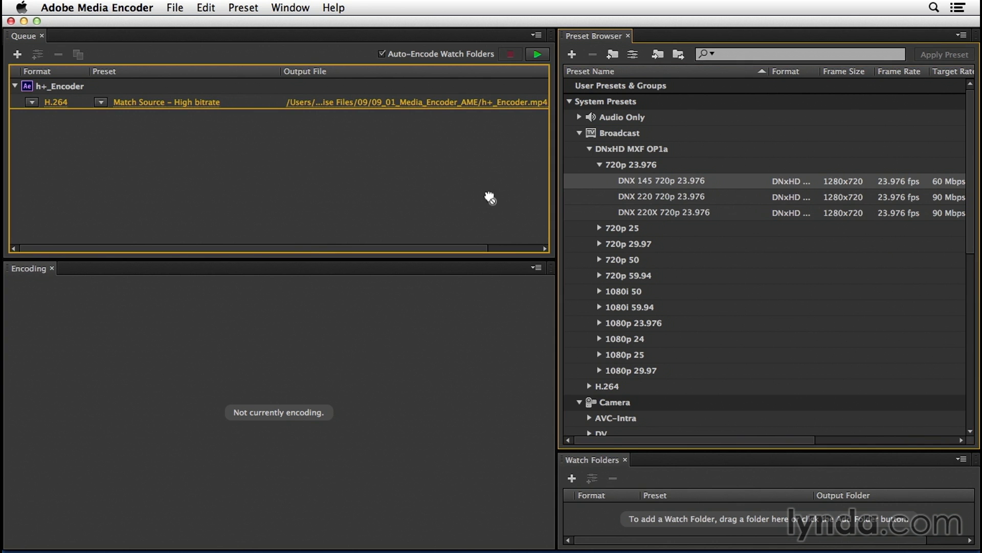
{"action": "mouse_move", "coordinate": [363, 183]}
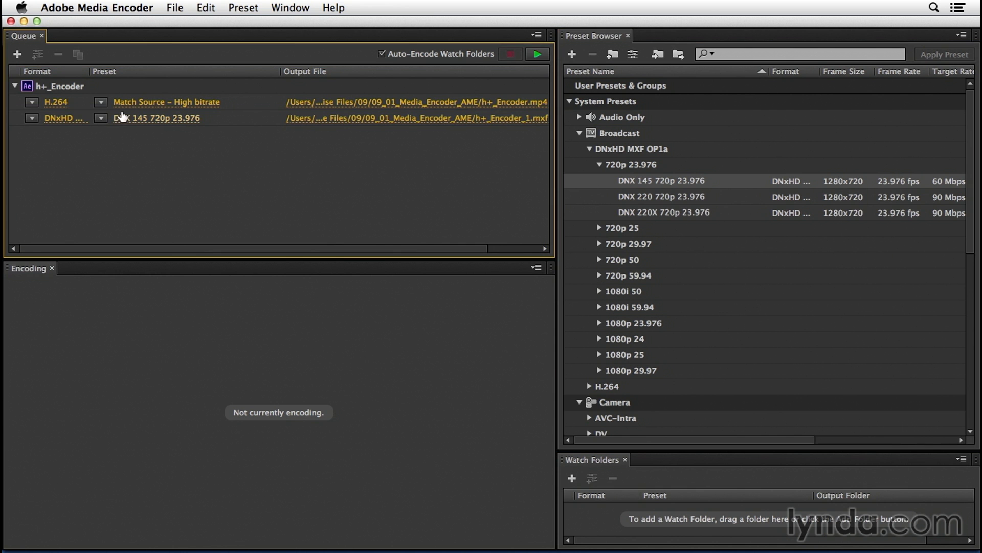
{"action": "mouse_move", "coordinate": [146, 130]}
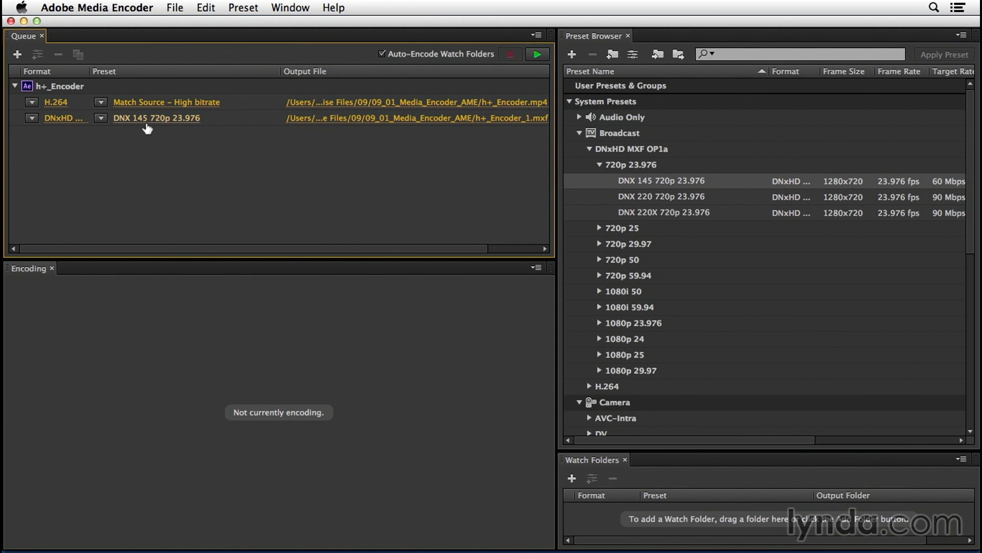
{"action": "mouse_move", "coordinate": [387, 259]}
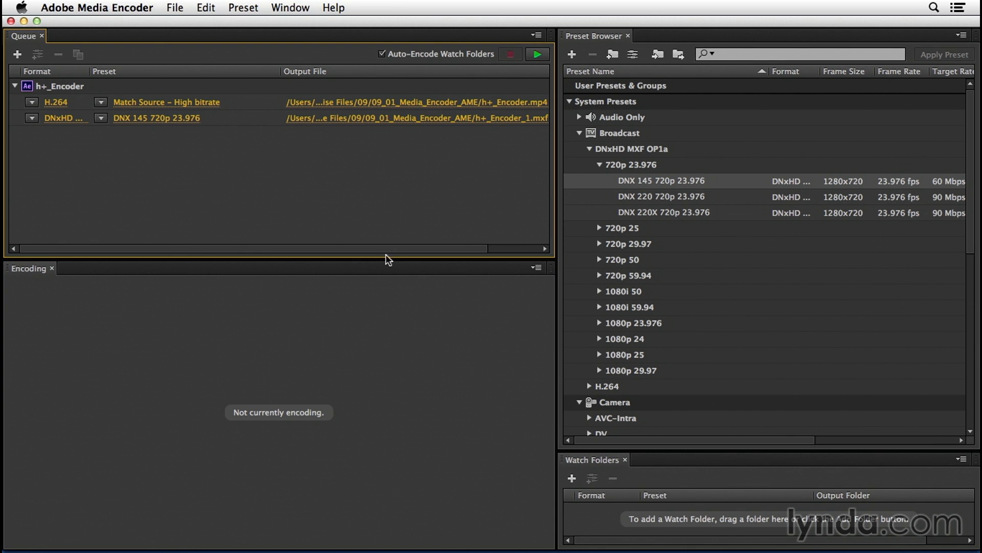
{"action": "mouse_move", "coordinate": [175, 371]}
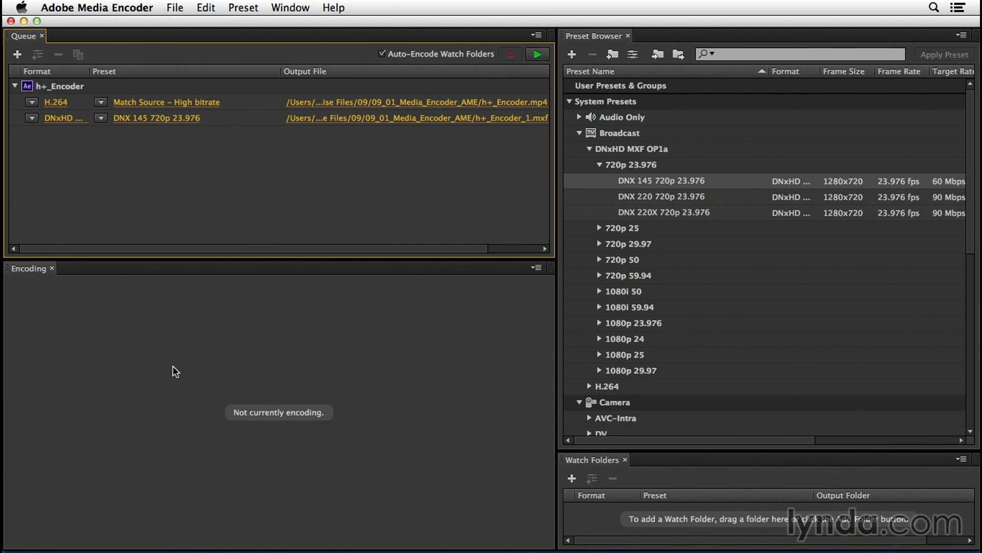
{"action": "mouse_move", "coordinate": [626, 512]}
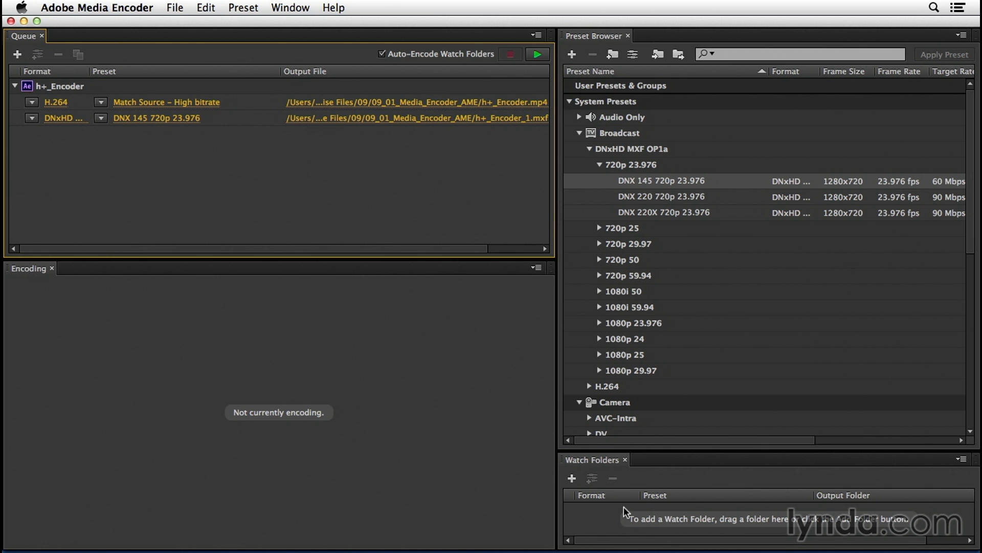
{"action": "mouse_move", "coordinate": [606, 515]}
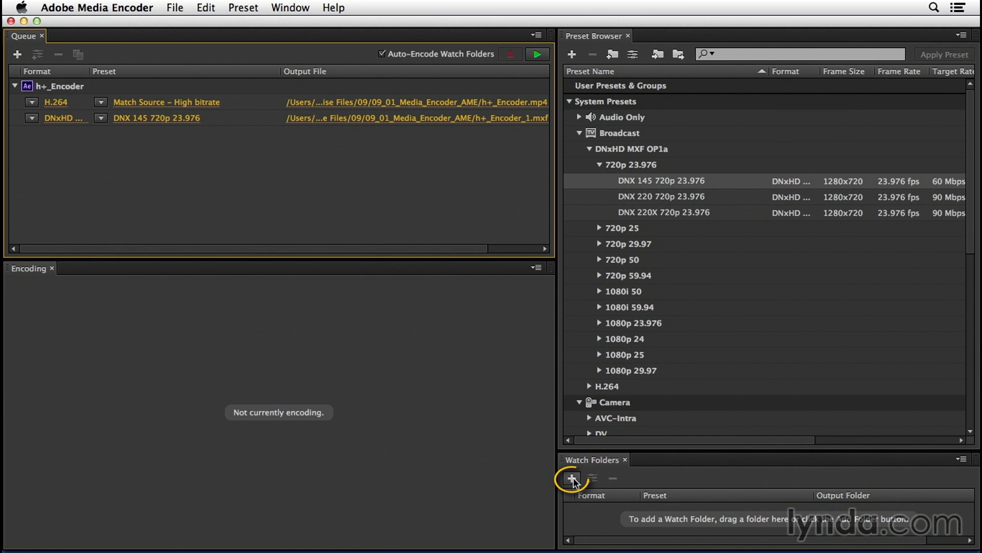
{"action": "left_click", "coordinate": [571, 478]}
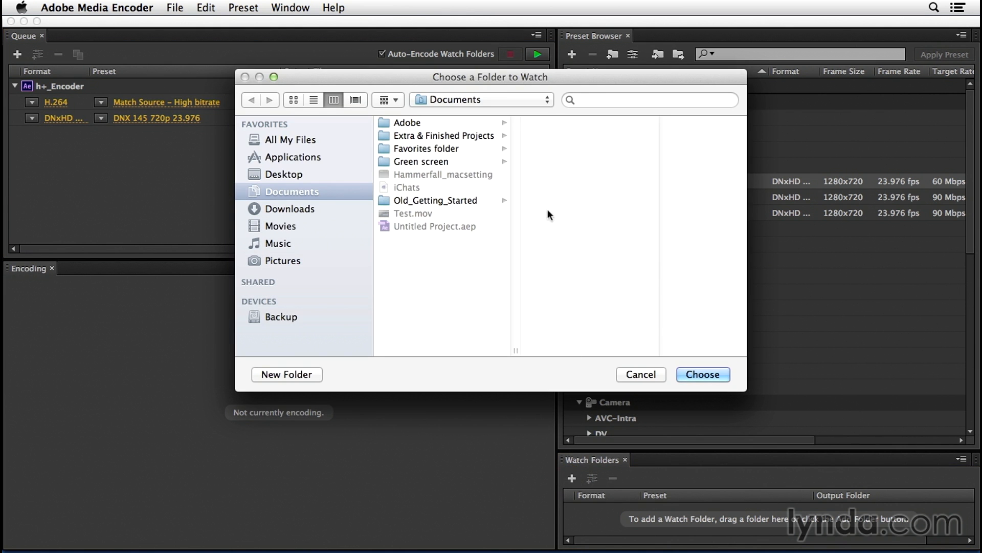
{"action": "mouse_move", "coordinate": [626, 377]}
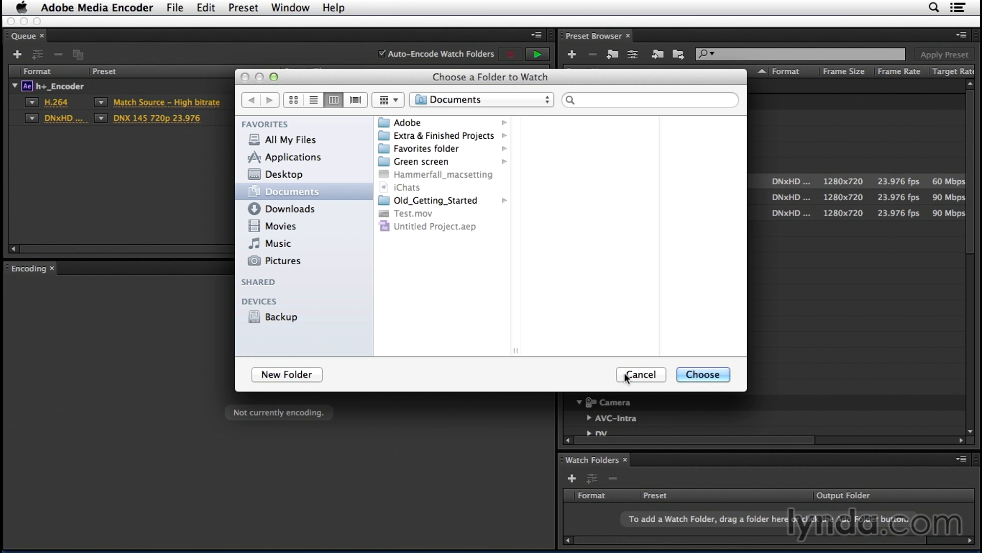
{"action": "left_click", "coordinate": [640, 375]}
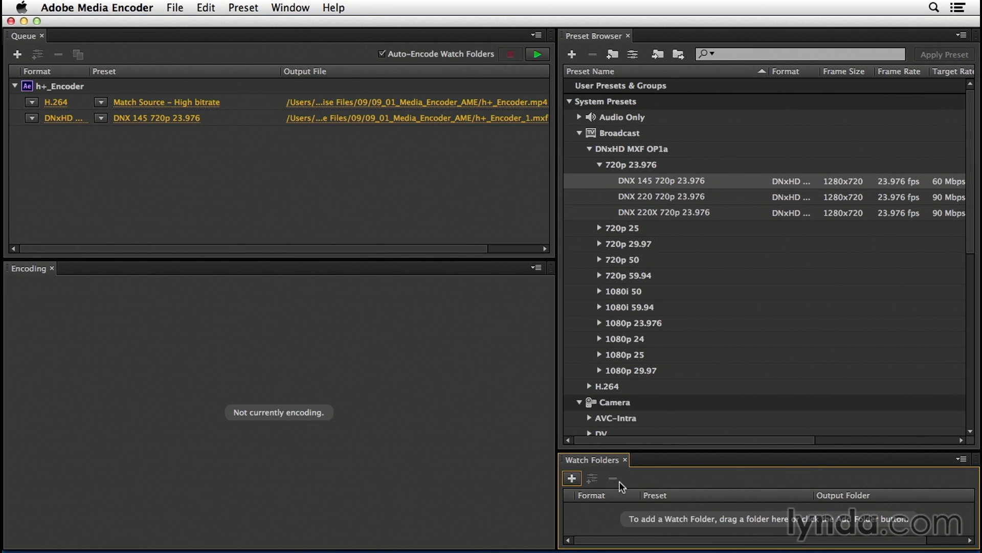
{"action": "mouse_move", "coordinate": [565, 398]}
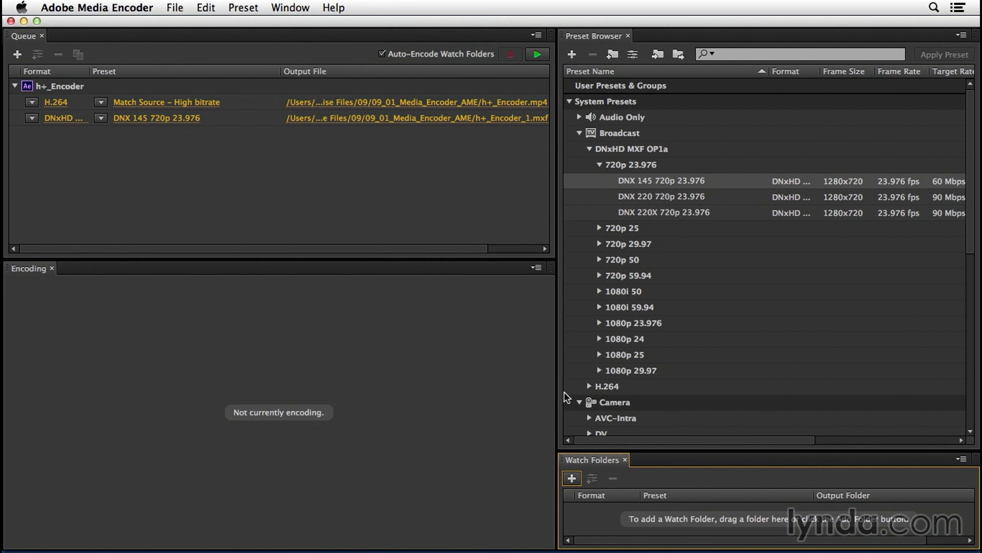
{"action": "mouse_move", "coordinate": [536, 54]}
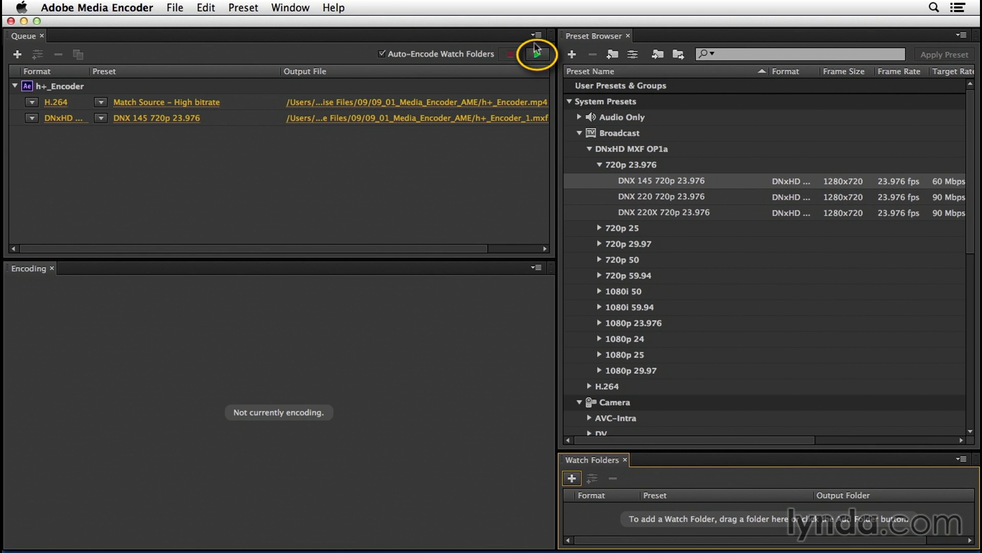
{"action": "mouse_move", "coordinate": [538, 77]}
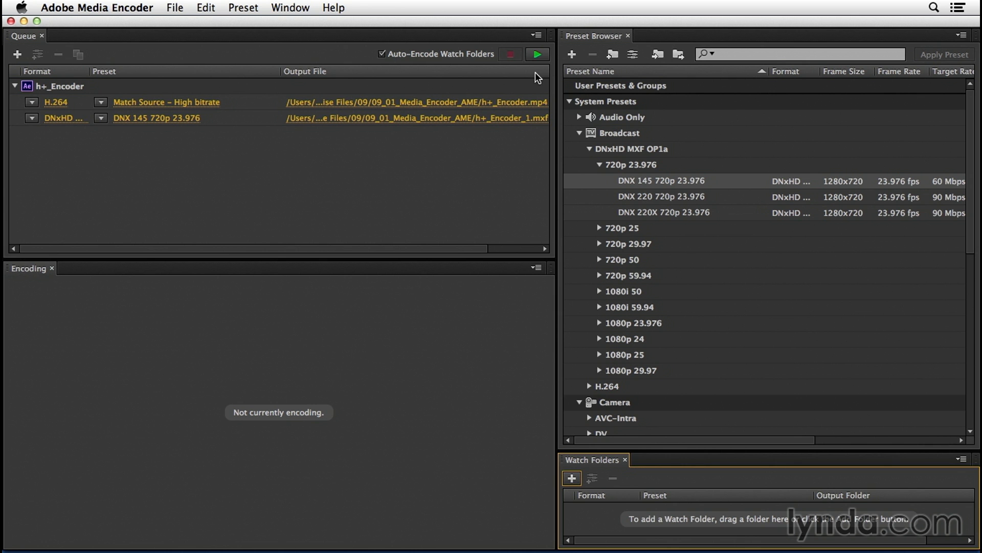
{"action": "mouse_move", "coordinate": [537, 54]}
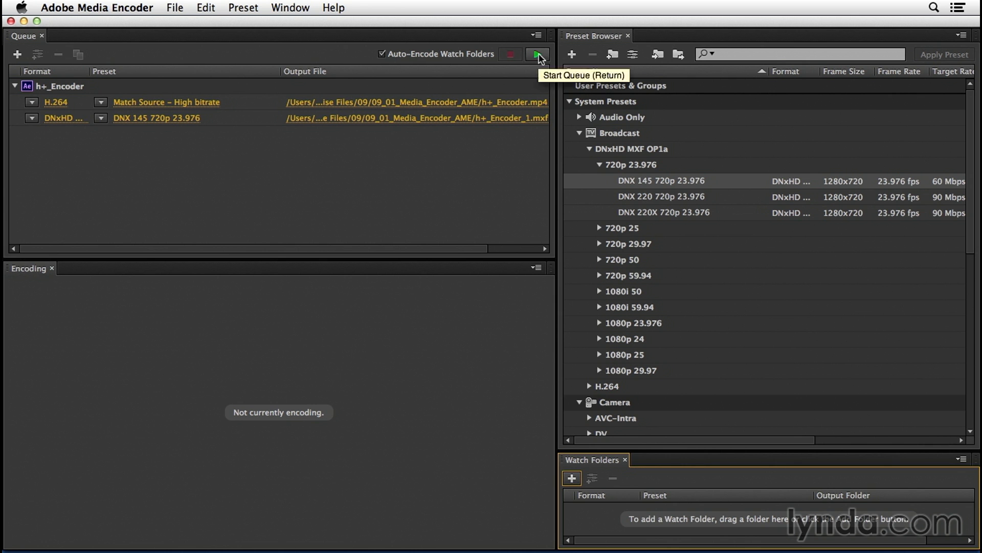
Start the queue and let both H.264 and DNX 145 outputs finish encoding.
{"action": "left_click", "coordinate": [537, 54]}
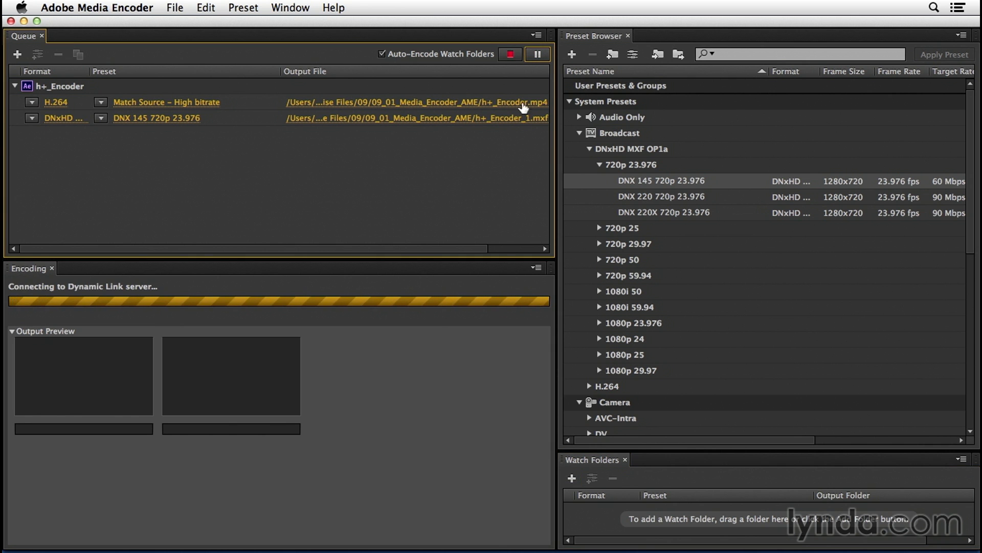
{"action": "mouse_move", "coordinate": [390, 333]}
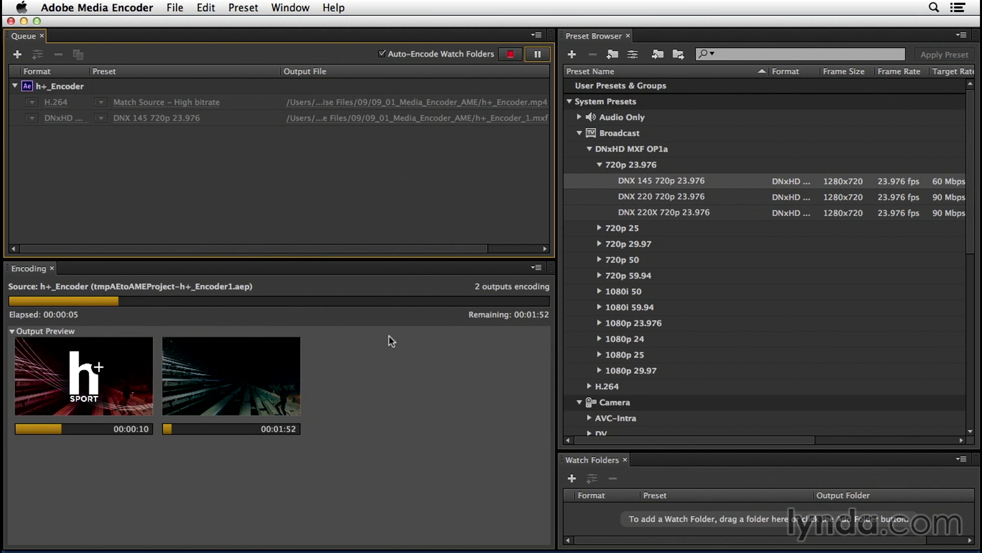
{"action": "left_click", "coordinate": [509, 54]}
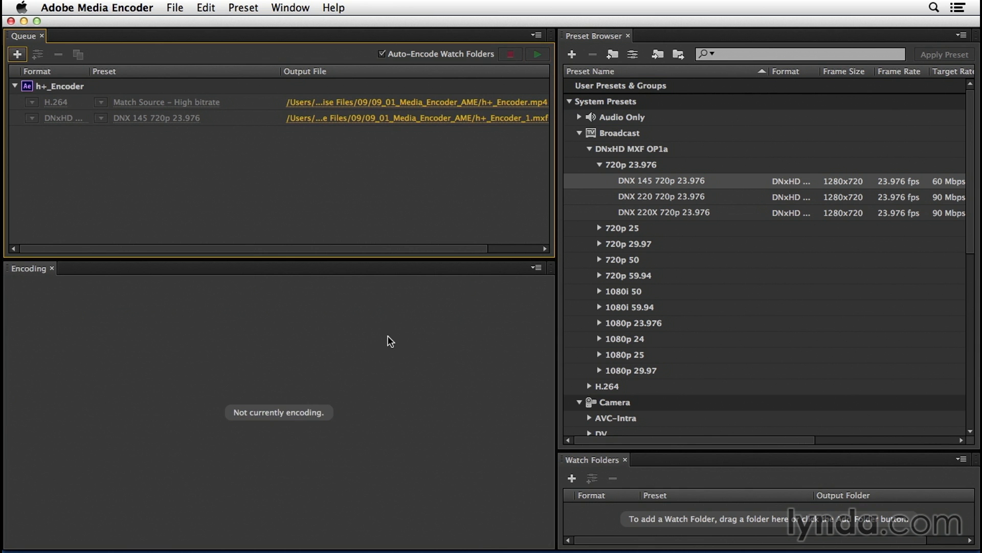
{"action": "mouse_move", "coordinate": [377, 337]}
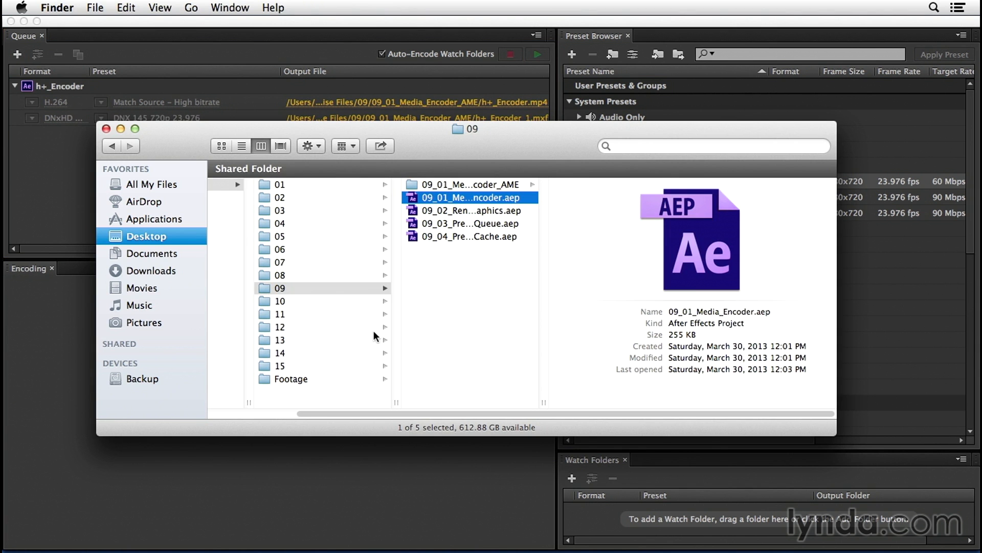
Show h+_Encoder.mp4 and h+_Encoder_1.mxf in the 09_01_Media_Encoder_AME output folder.
{"action": "left_click", "coordinate": [469, 184]}
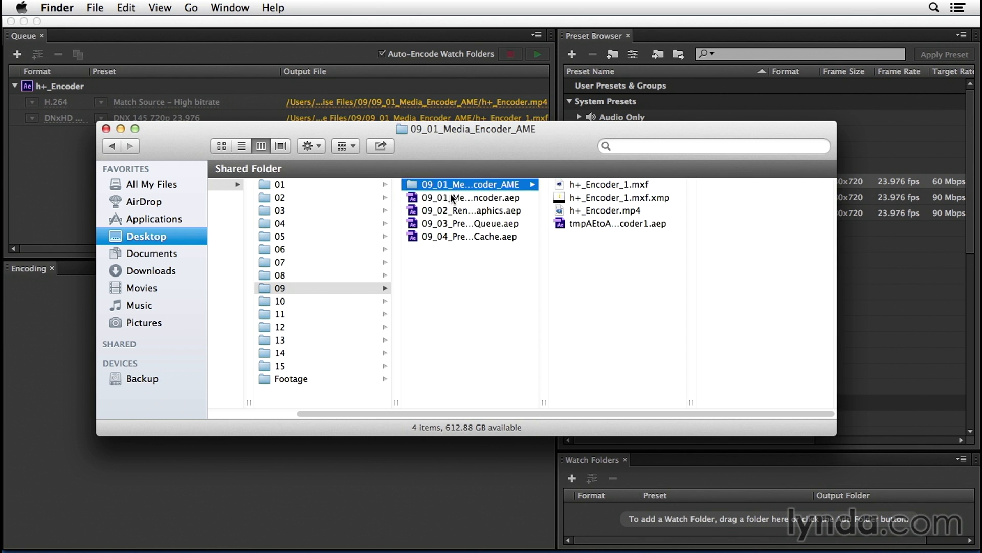
{"action": "mouse_move", "coordinate": [691, 405]}
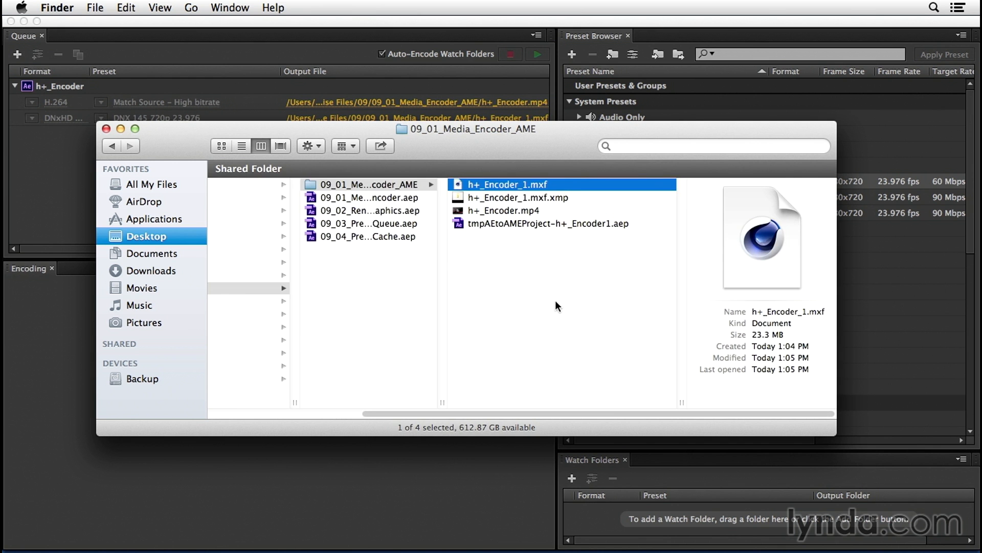
{"action": "mouse_move", "coordinate": [550, 211]}
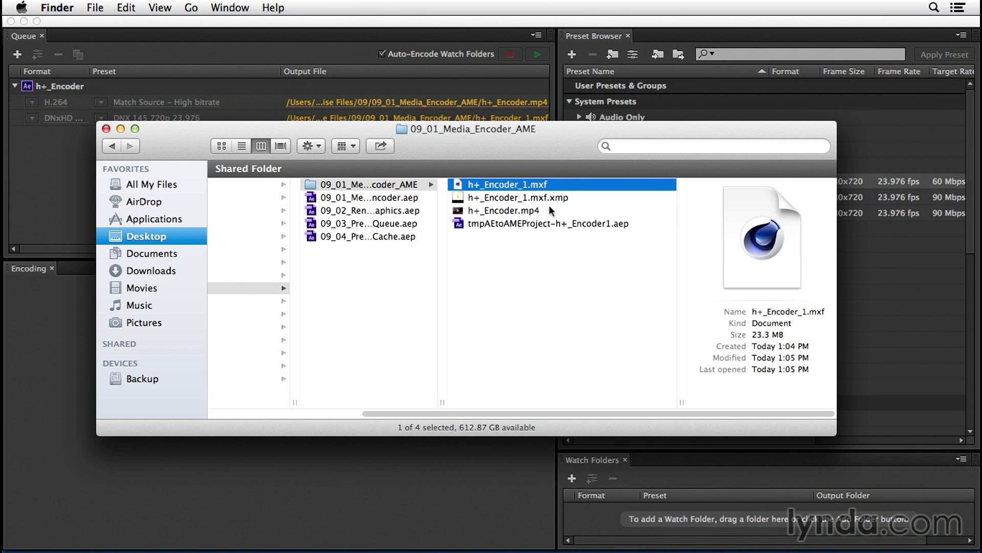
{"action": "left_click", "coordinate": [504, 210]}
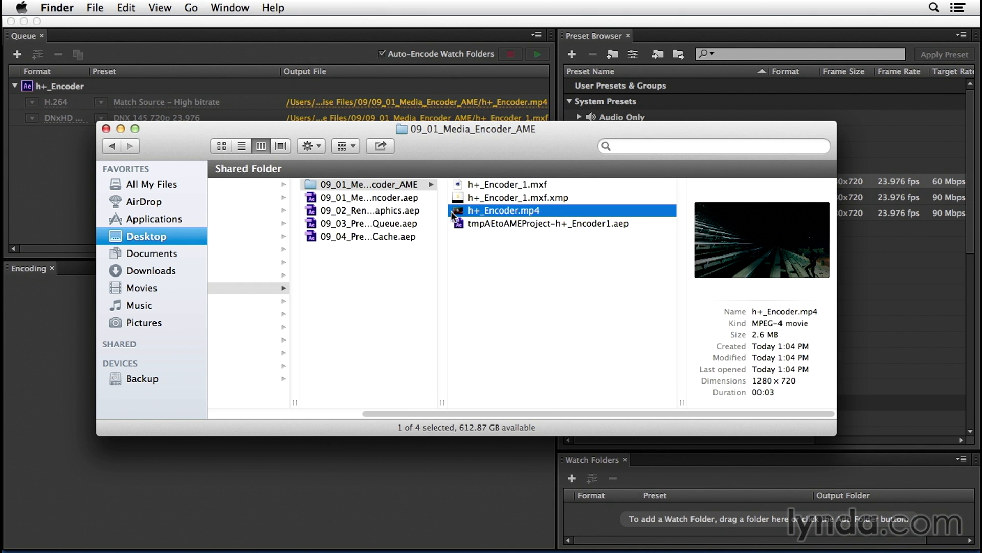
Play the encoded h+_Encoder.mp4 through in QuickTime Player.
{"action": "double_click", "coordinate": [522, 210]}
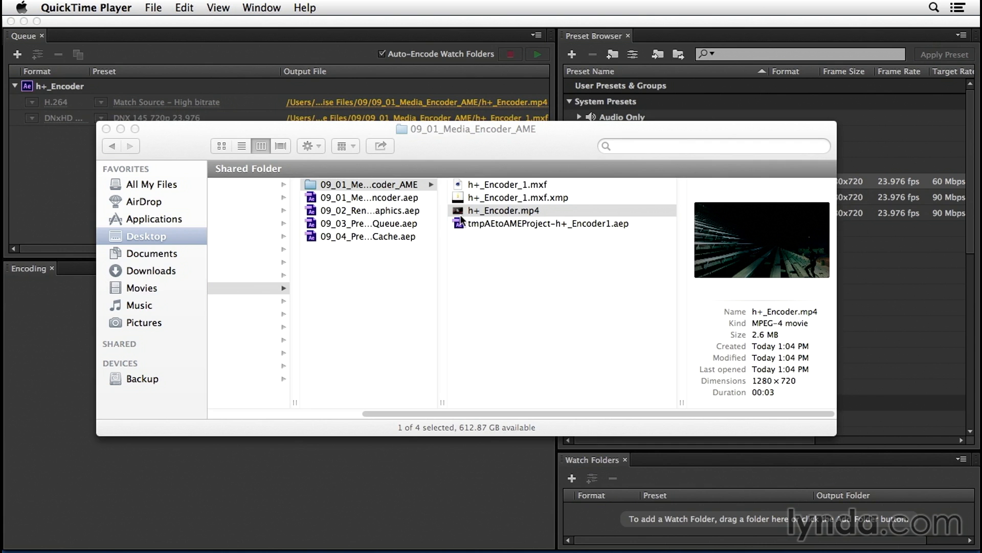
{"action": "double_click", "coordinate": [511, 210]}
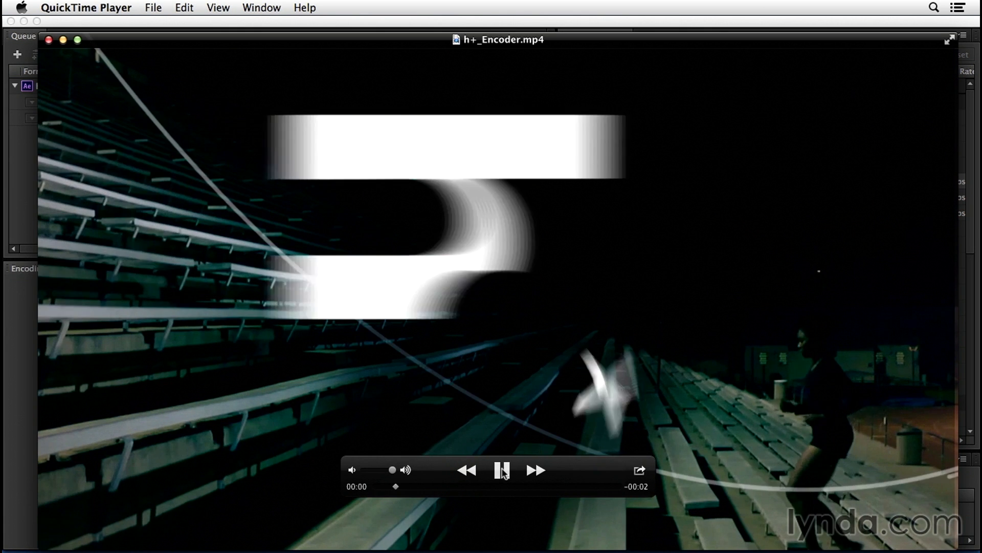
{"action": "left_click", "coordinate": [502, 470]}
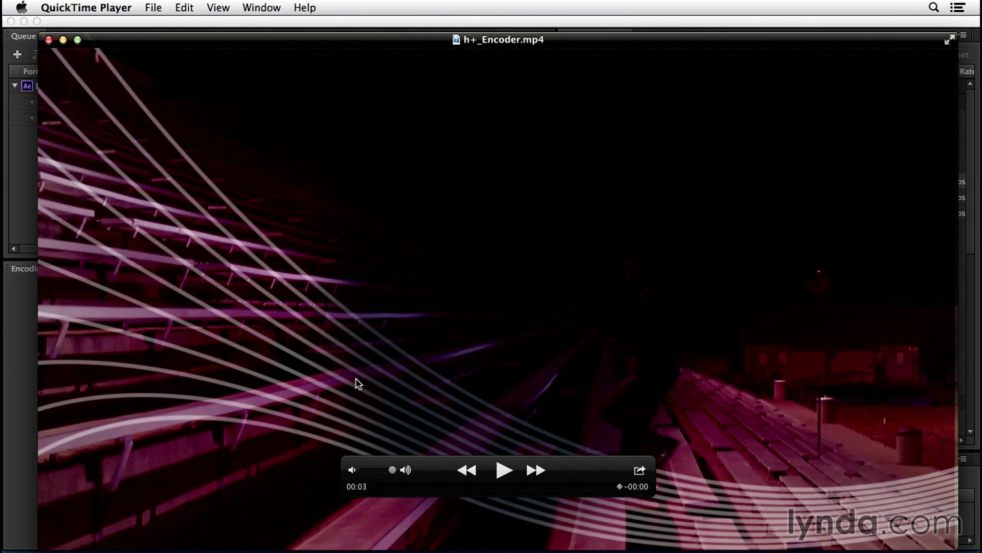